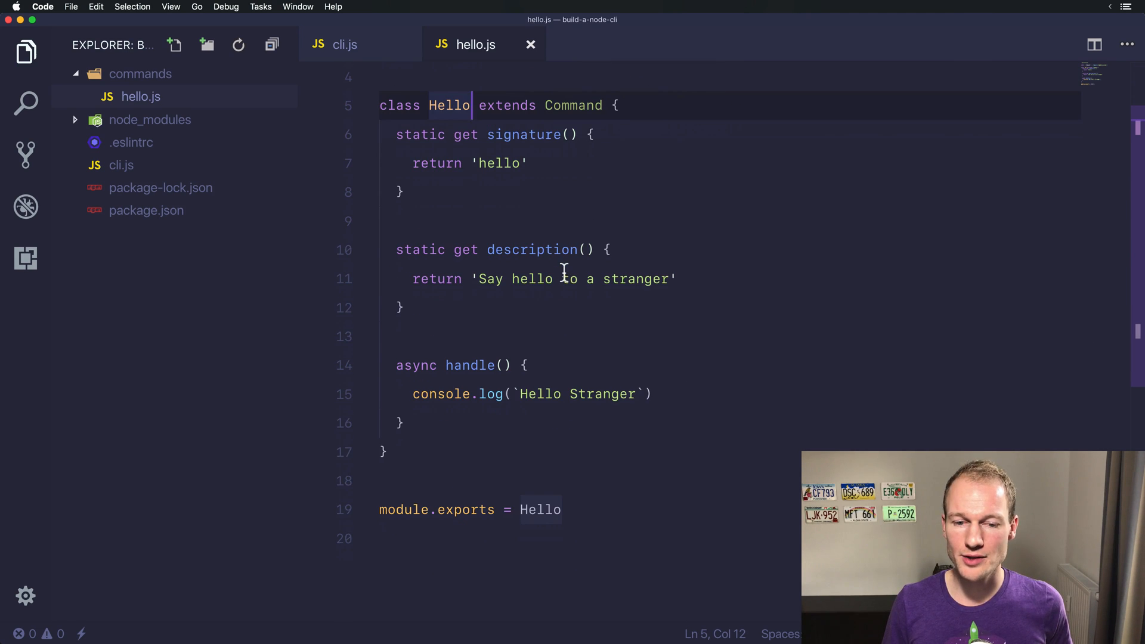
- Review hello.js and create commands/package.js holding a copy of the hello command code
left_click(660, 393)
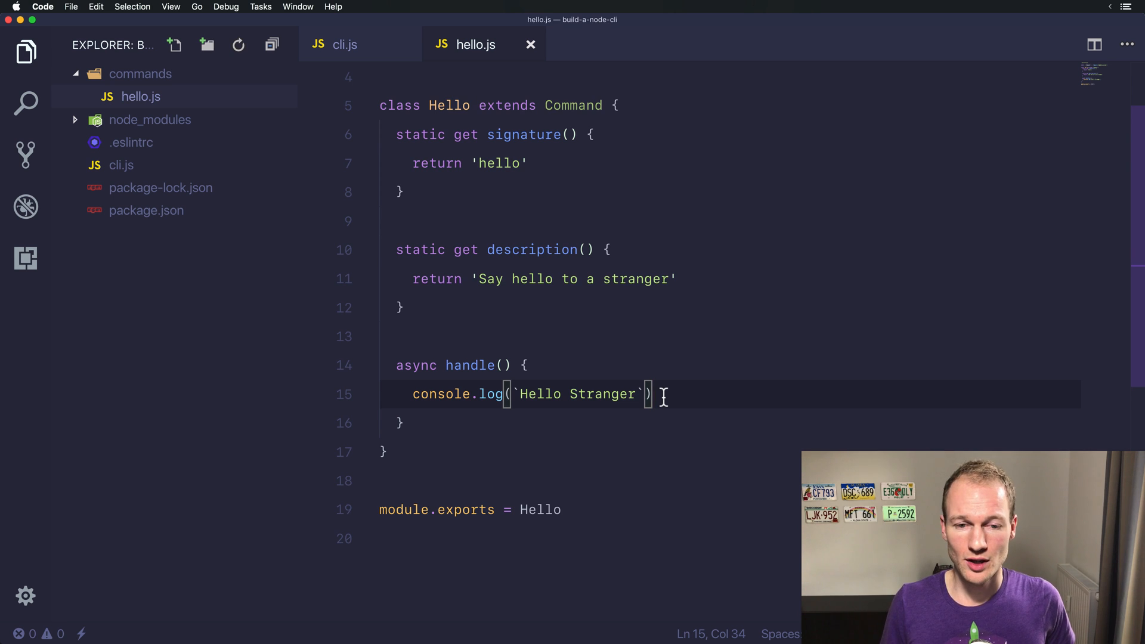
left_click(141, 97)
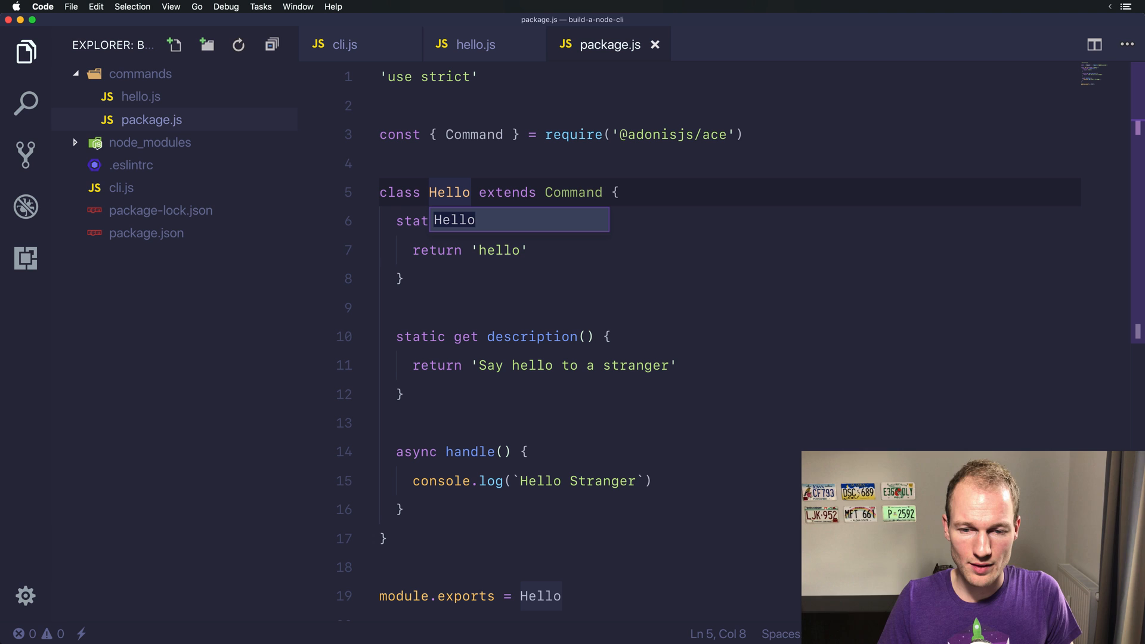
- Rename the class to Package, with signature 'package' and description 'Print the contents of the package.json file'
type("Package")
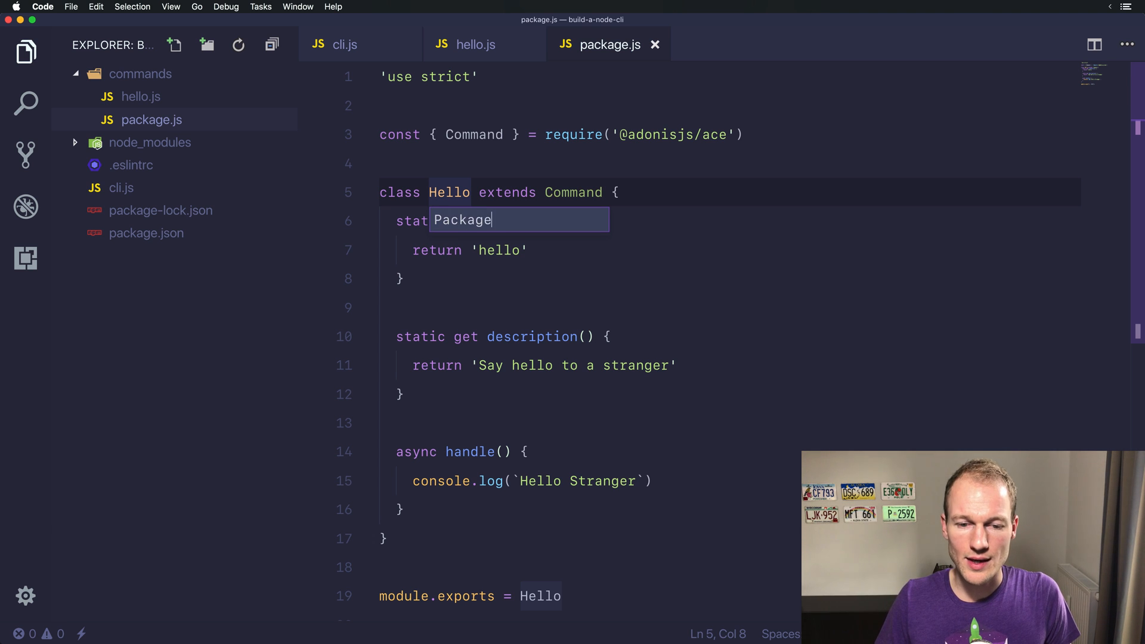
key("Enter")
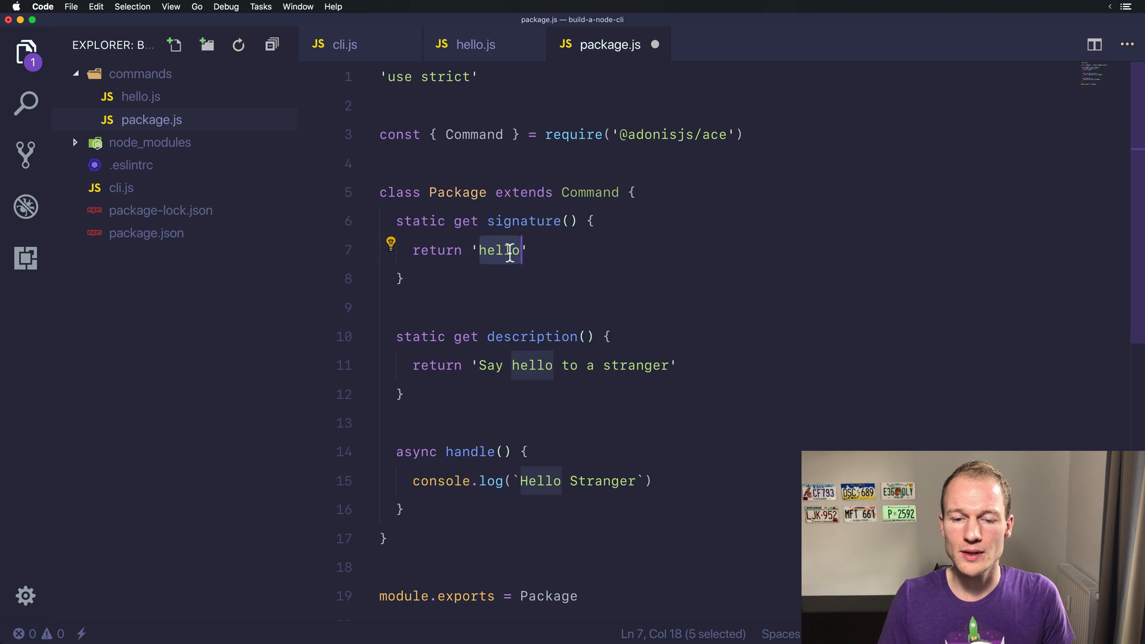
type("pacak")
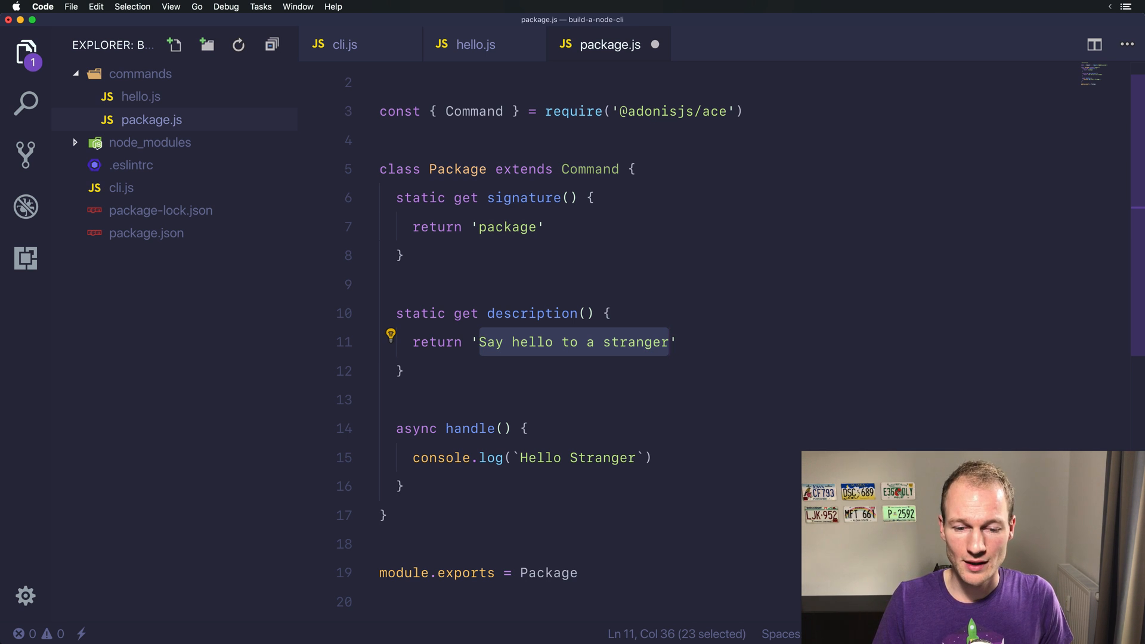
type("Print the conte'")
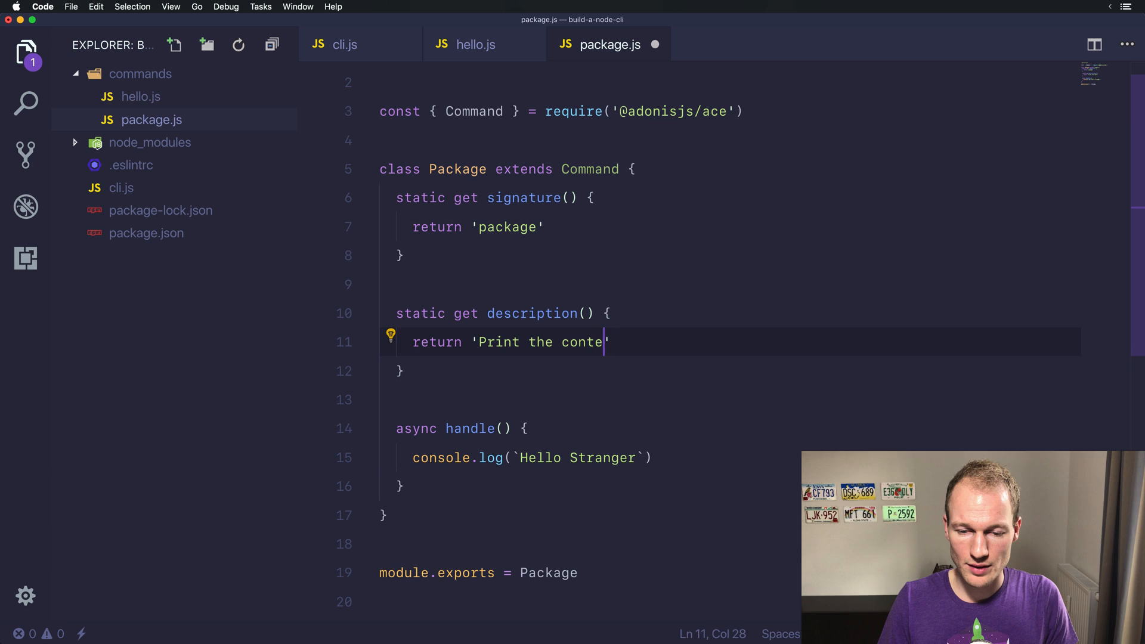
type("nts of our")
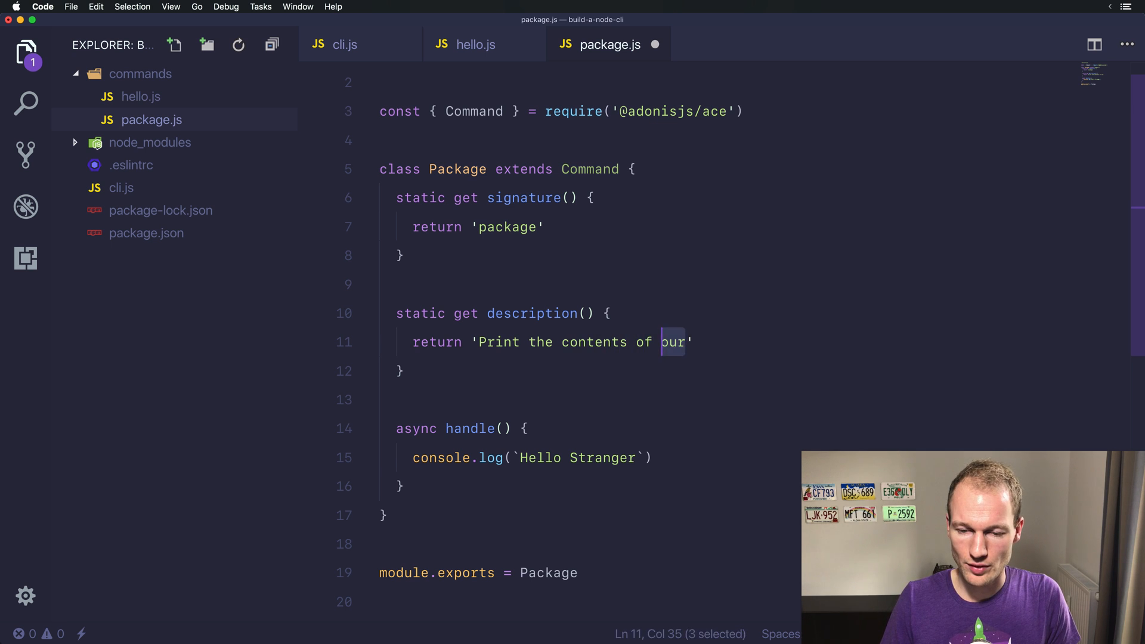
type("the package.json file")
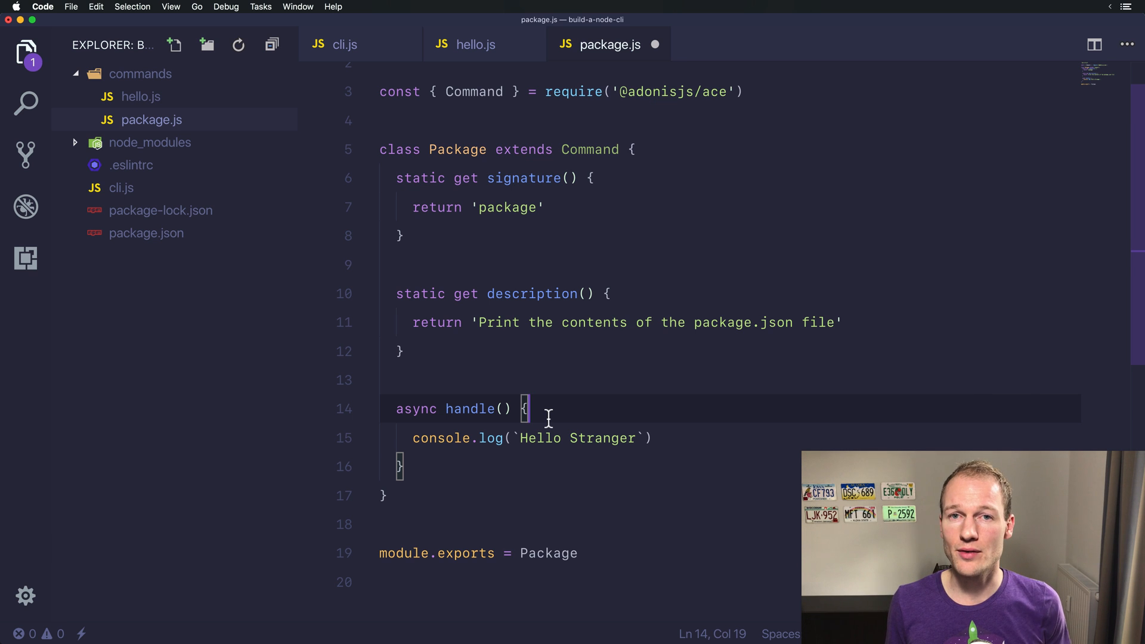
- Scroll to the top of package.js, view package.json's contents, then return to package.js
scroll("up", 3)
type("const Fs = require('fs')")
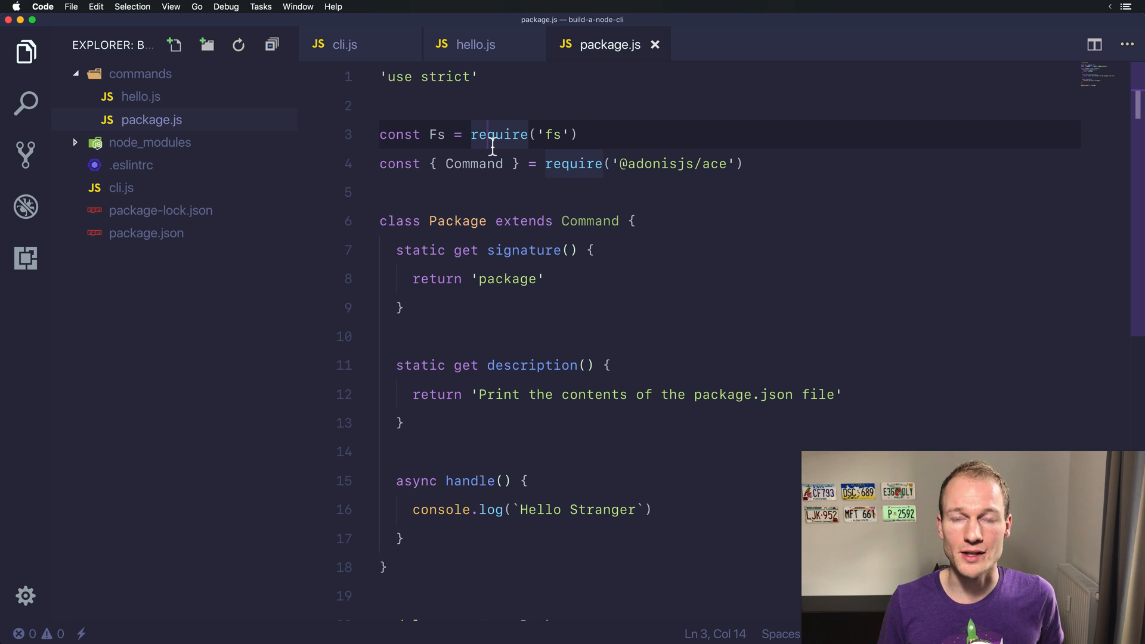
left_click(146, 234)
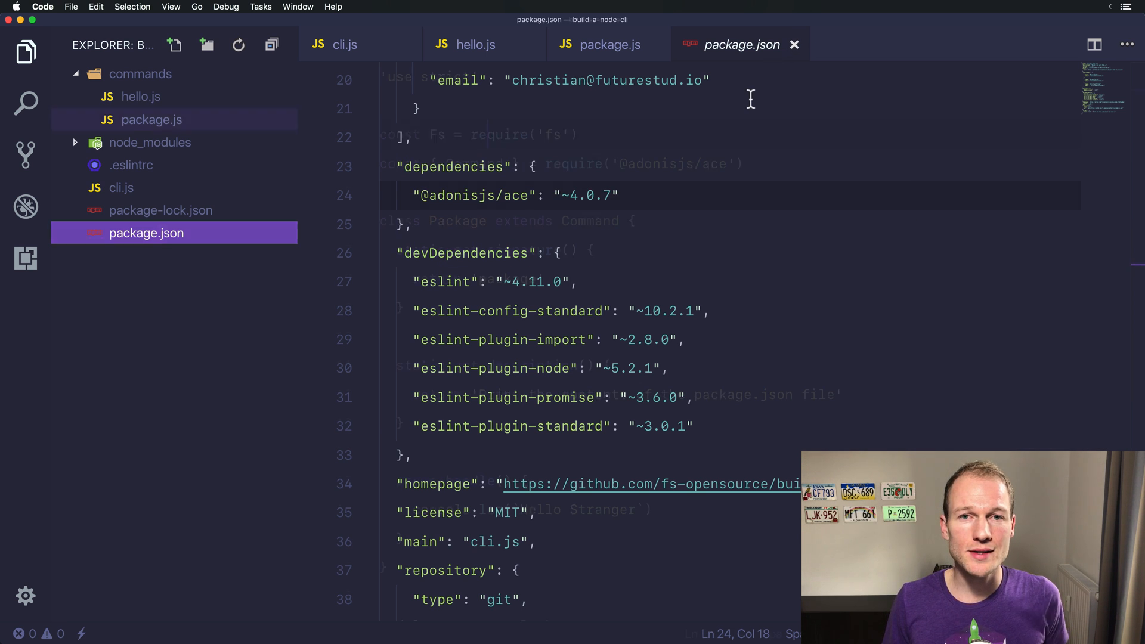
left_click(602, 44)
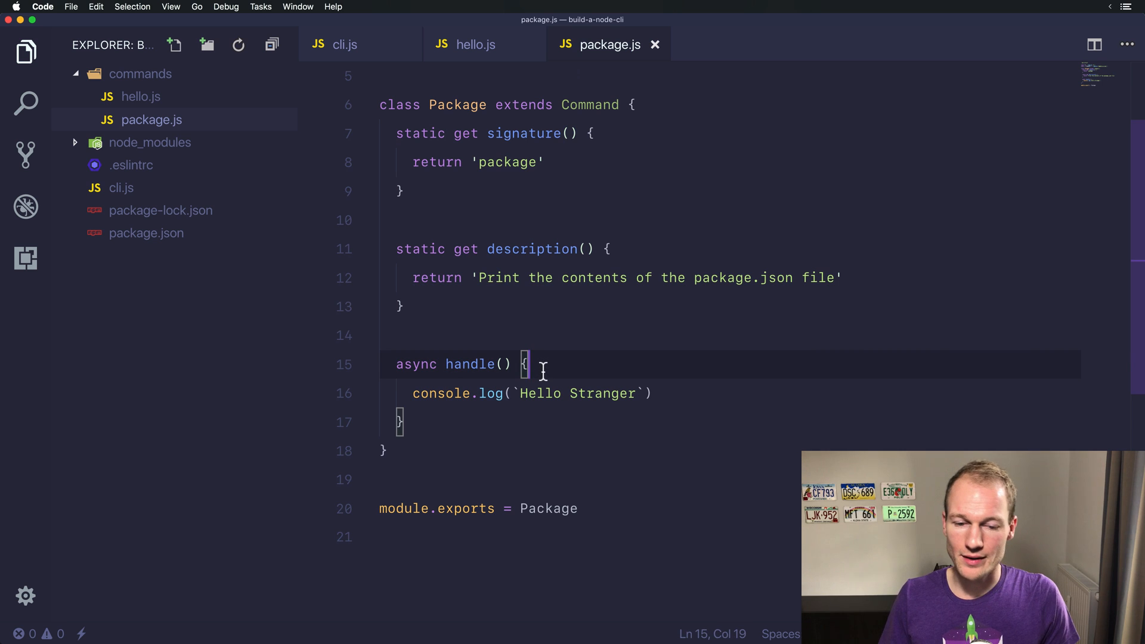
- Read 'package.json' into a pkg constant with Fs.readFileSync
type("const pa")
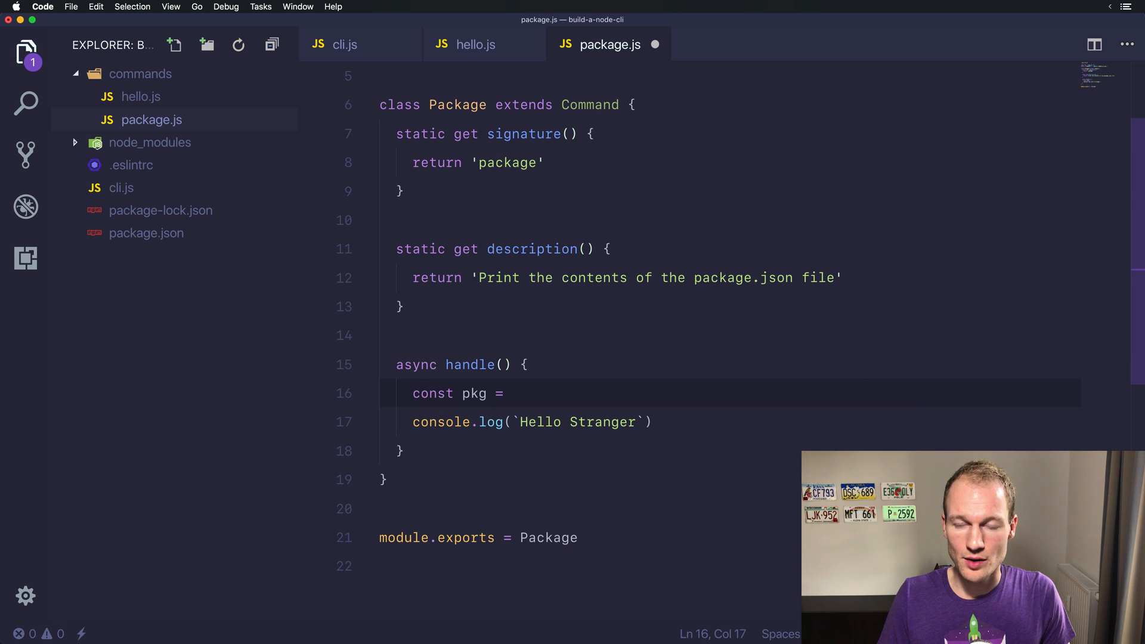
type("Fs.readfileSync(")
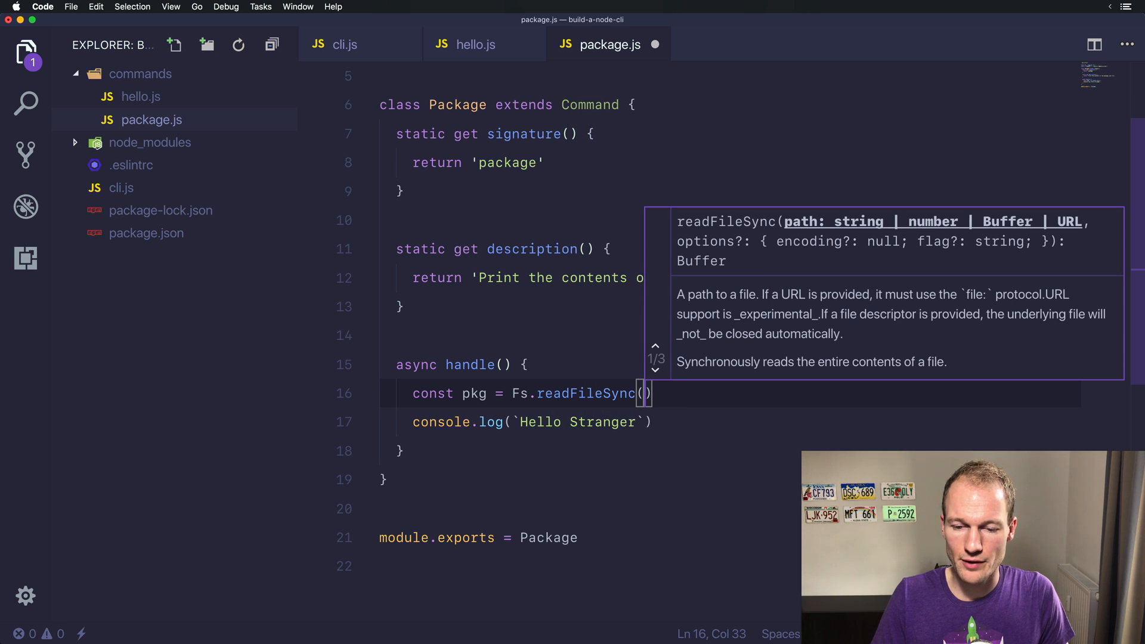
type("'")
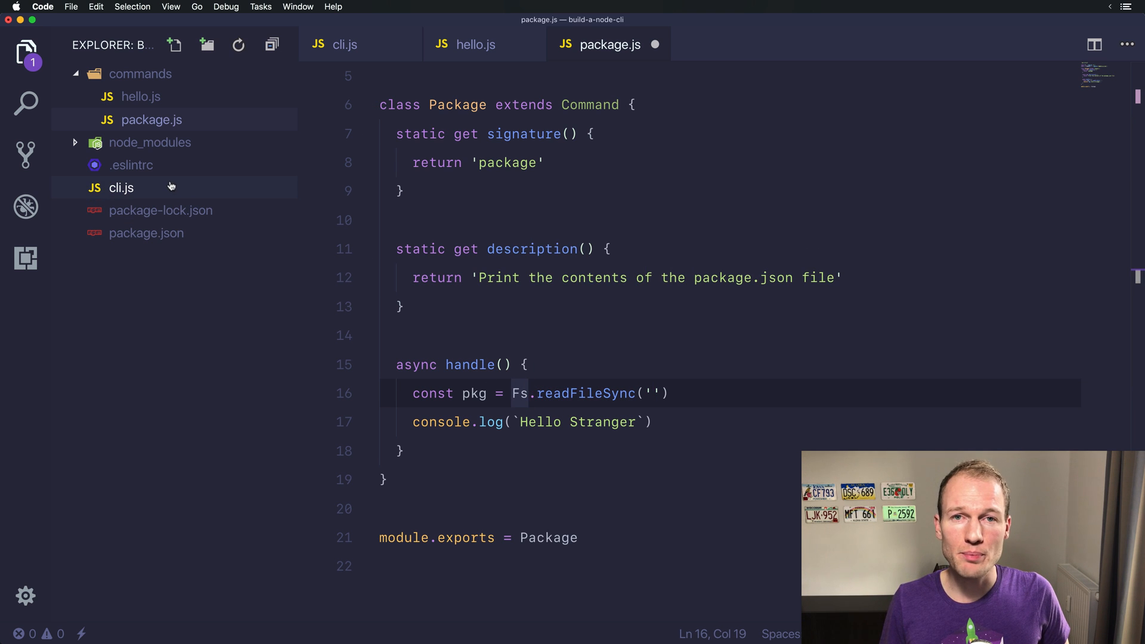
mouse_move(122, 188)
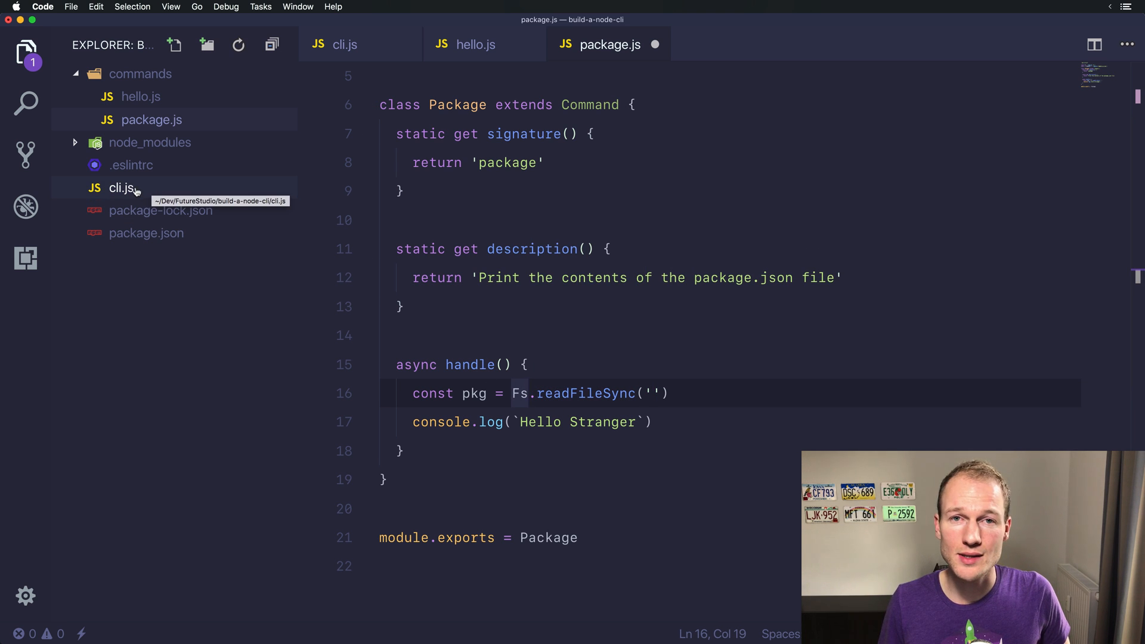
mouse_move(146, 234)
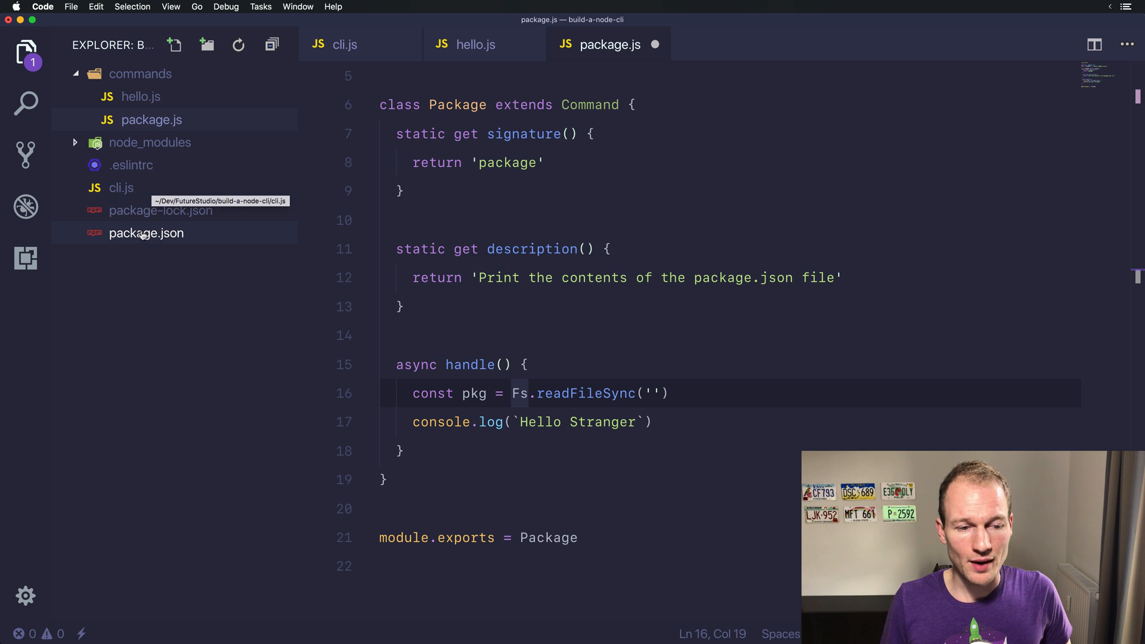
mouse_move(582, 357)
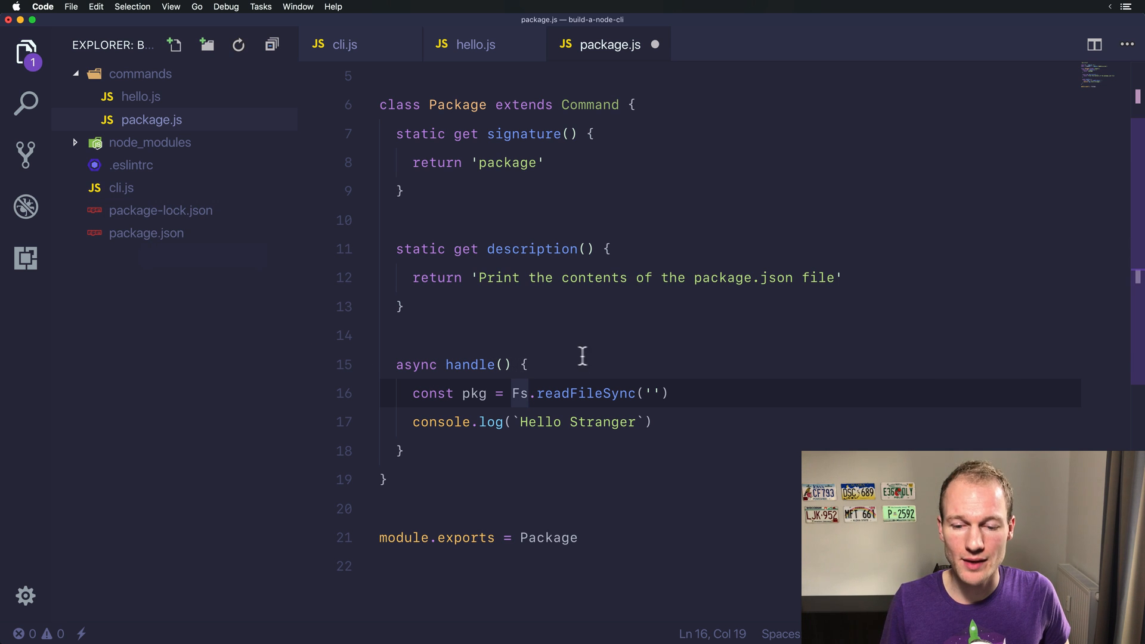
type("packa")
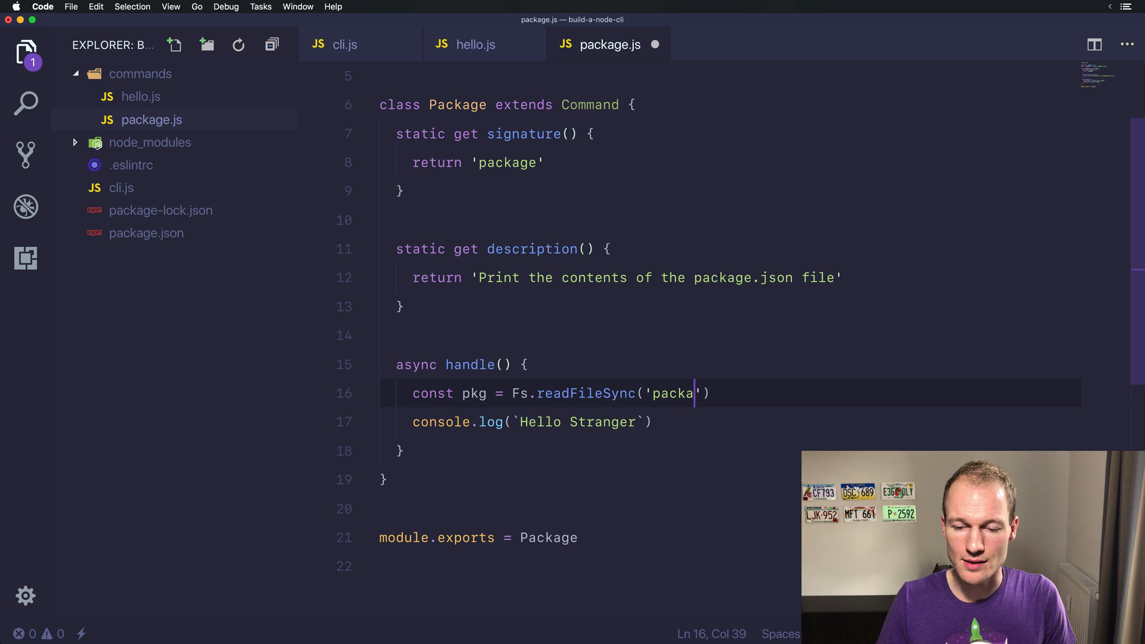
type("ge.json")
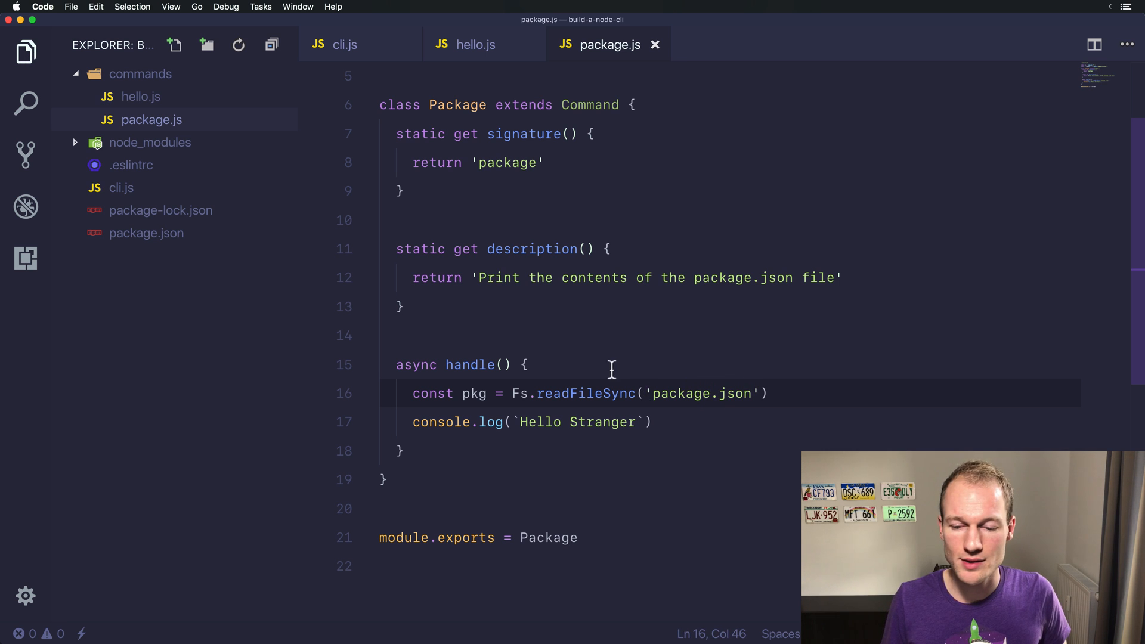
type("../")
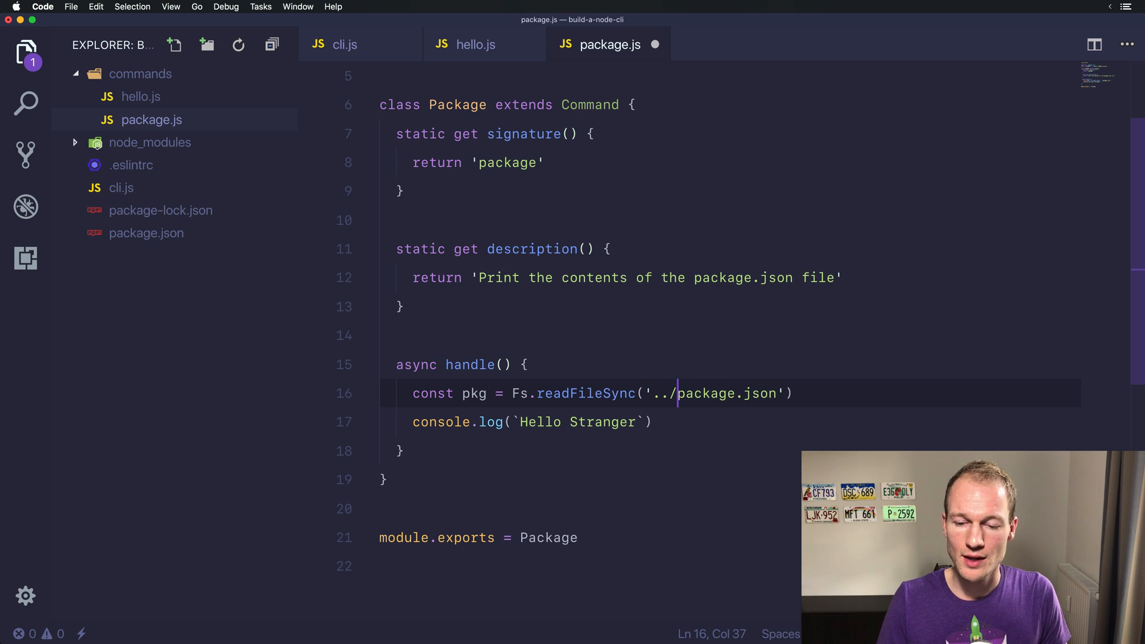
- Remove the '../' path prefix and log pkg.toString() instead of 'Hello Stranger'
left_click(524, 364)
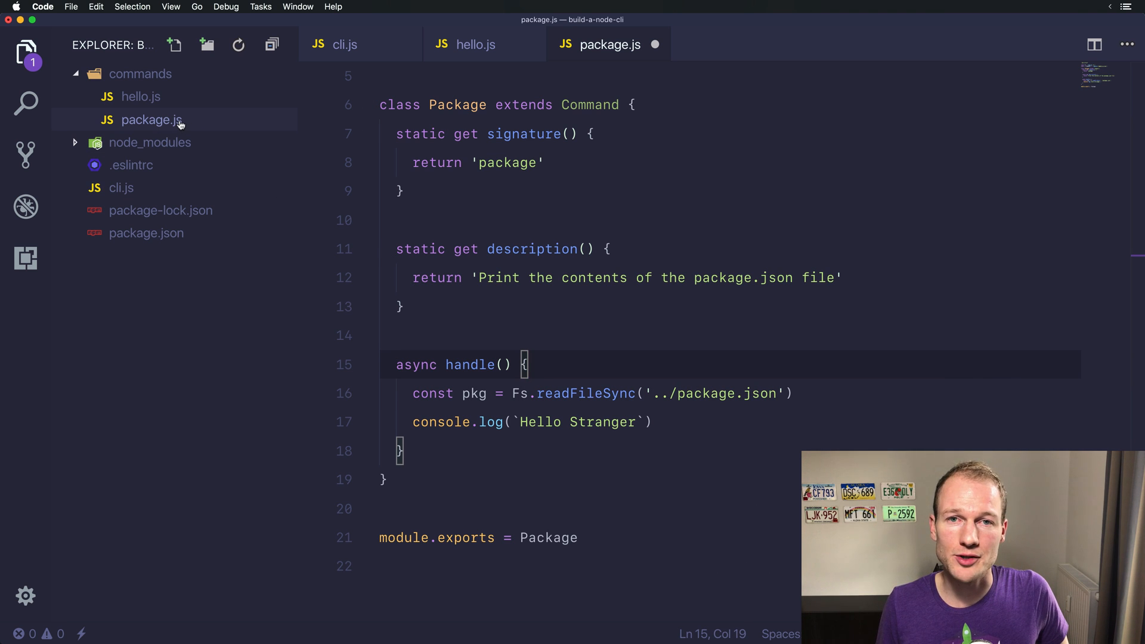
mouse_move(140, 72)
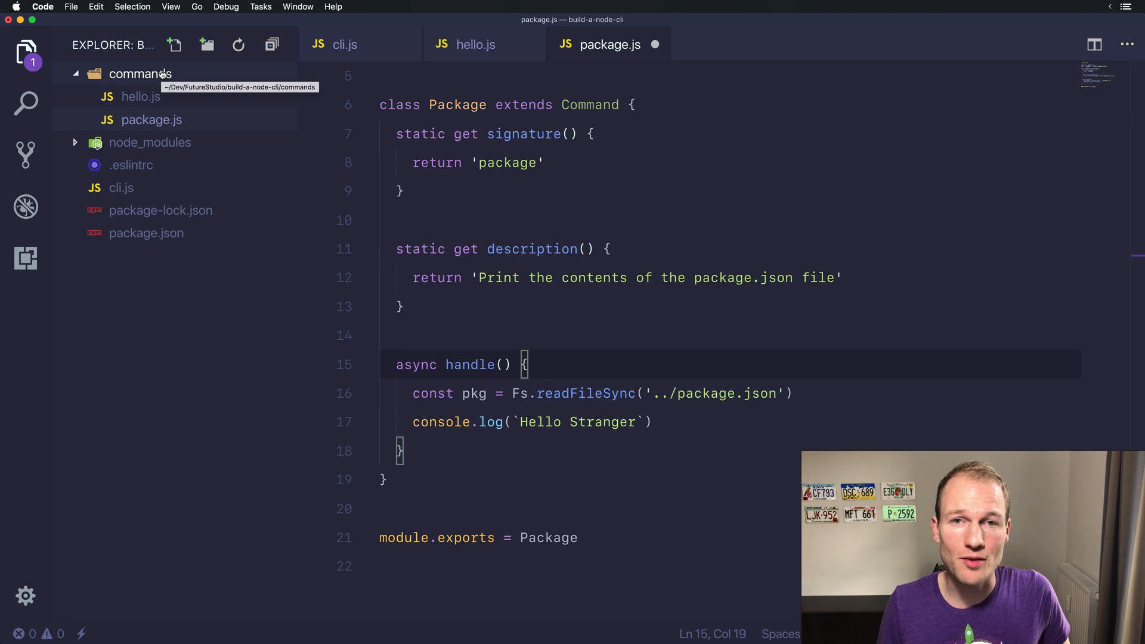
left_click(678, 393)
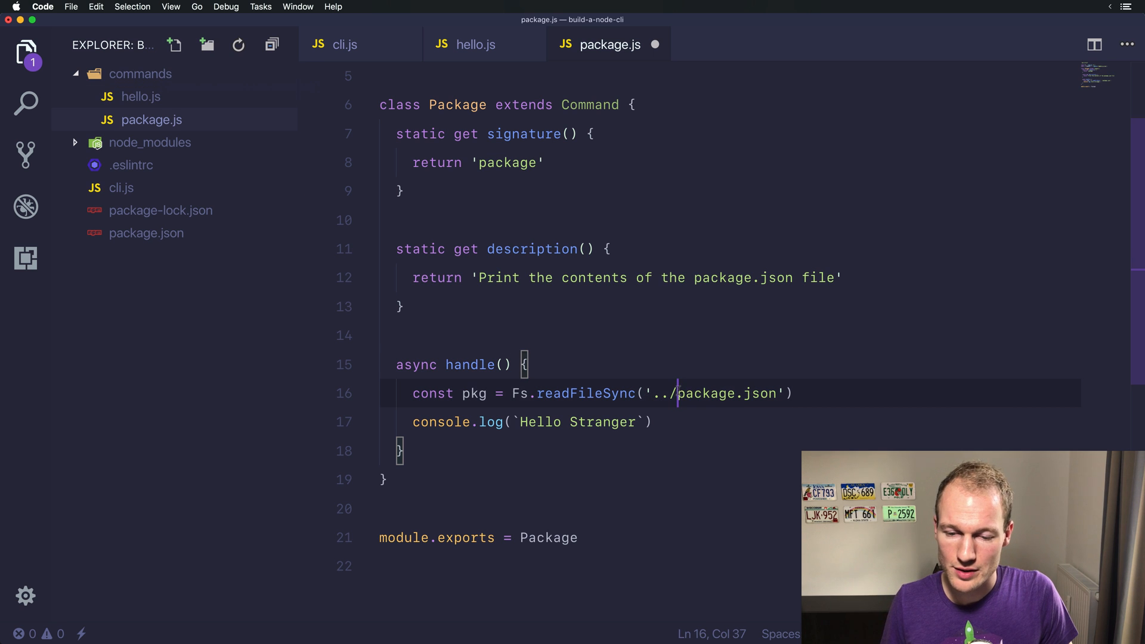
key("Backspace")
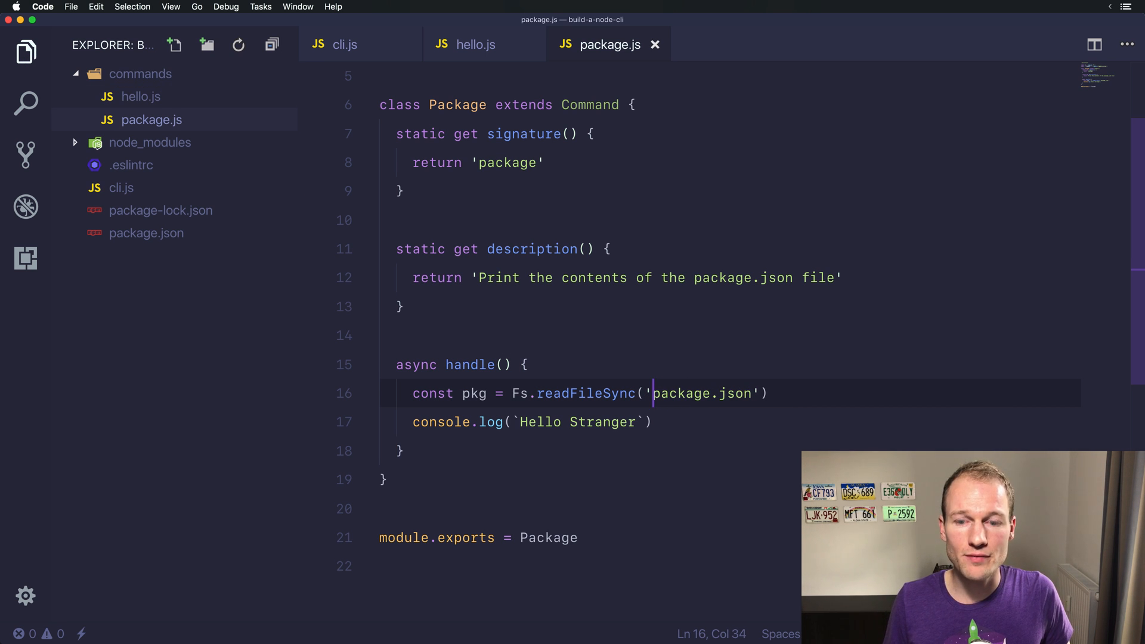
mouse_move(121, 188)
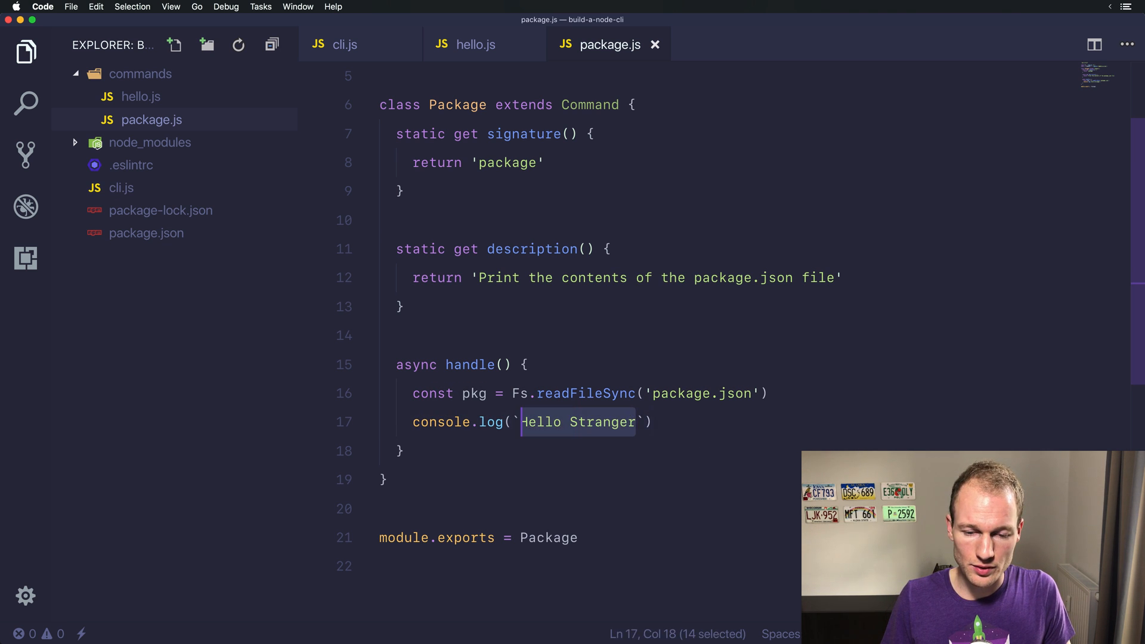
type("pkg.t")
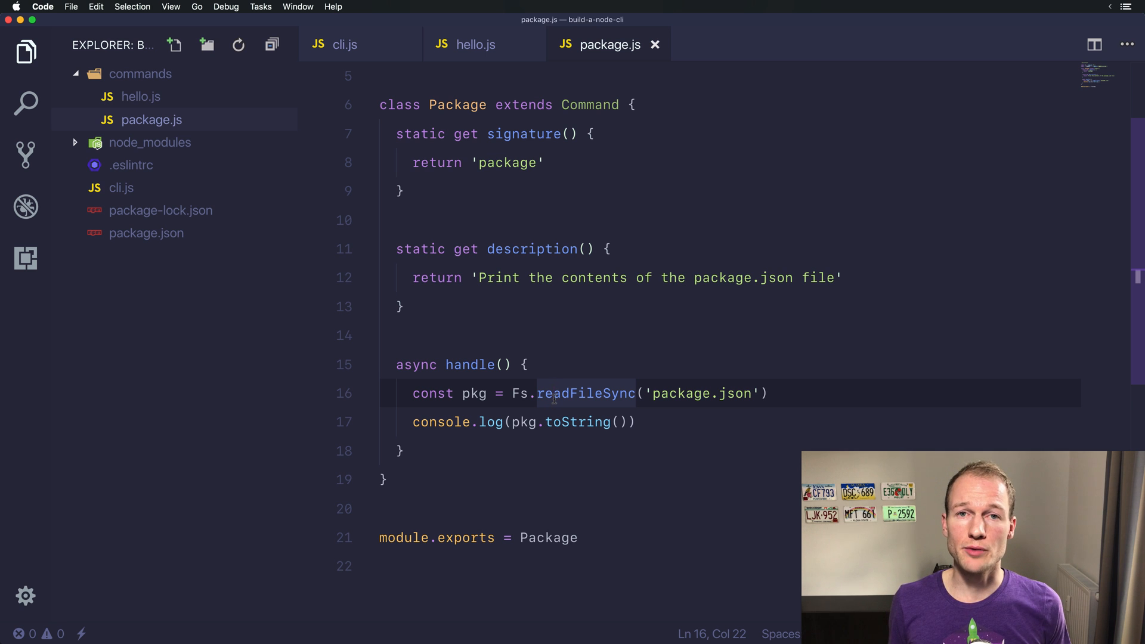
mouse_move(586, 392)
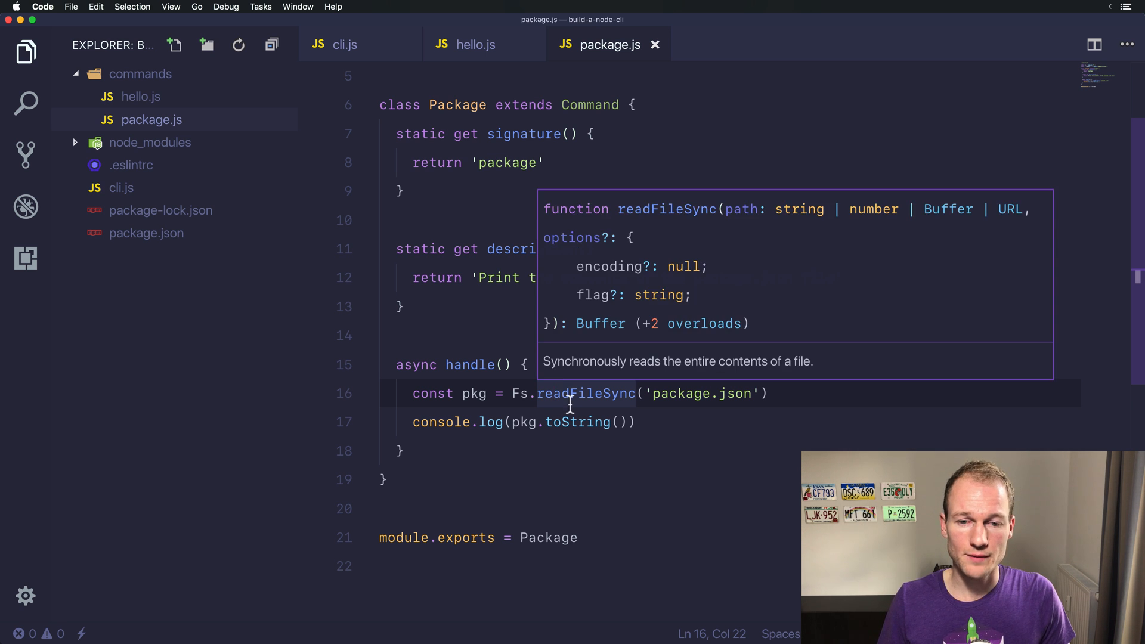
left_click(345, 45)
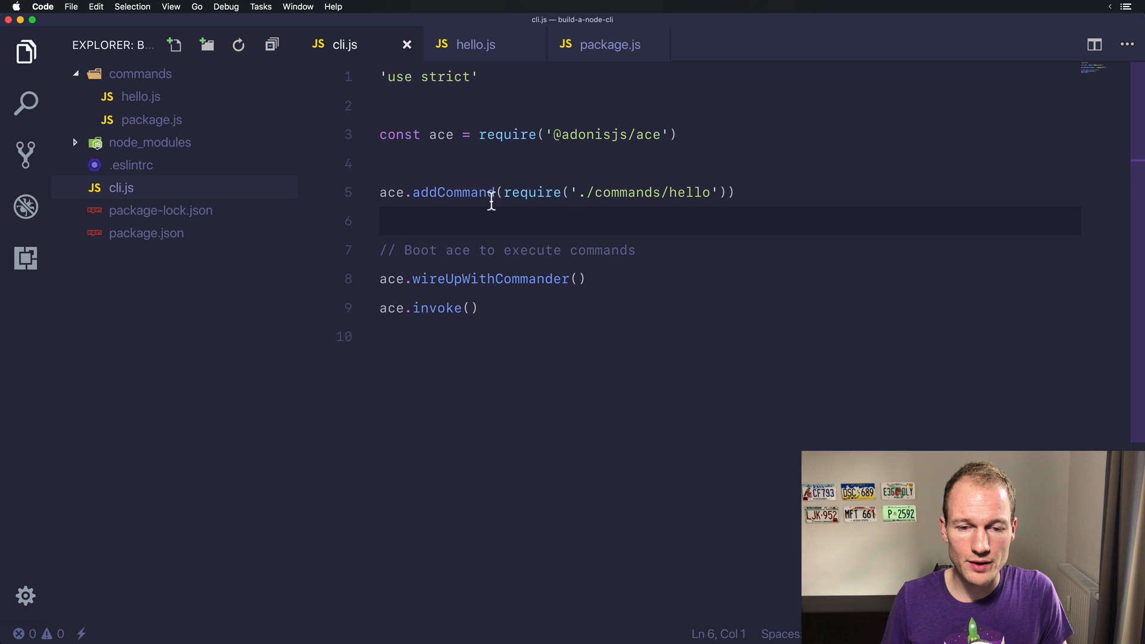
- Add ace.addCommand(require('./commands/package')) below the hello registration in cli.js
type("ace.addCommand(require('./commands/hello'))")
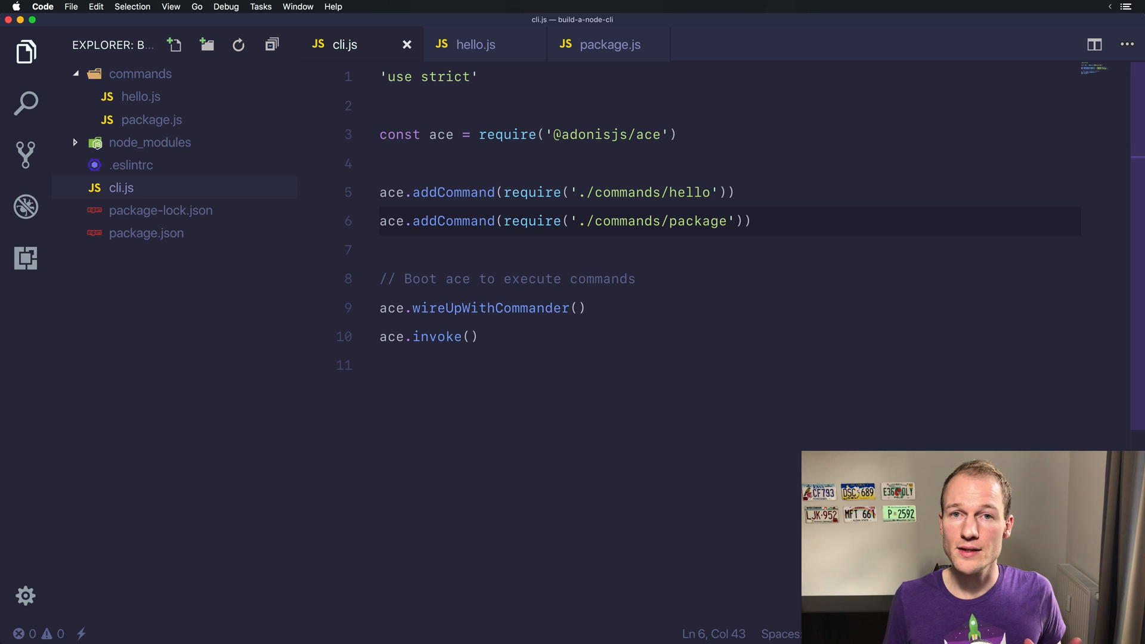
type("it")
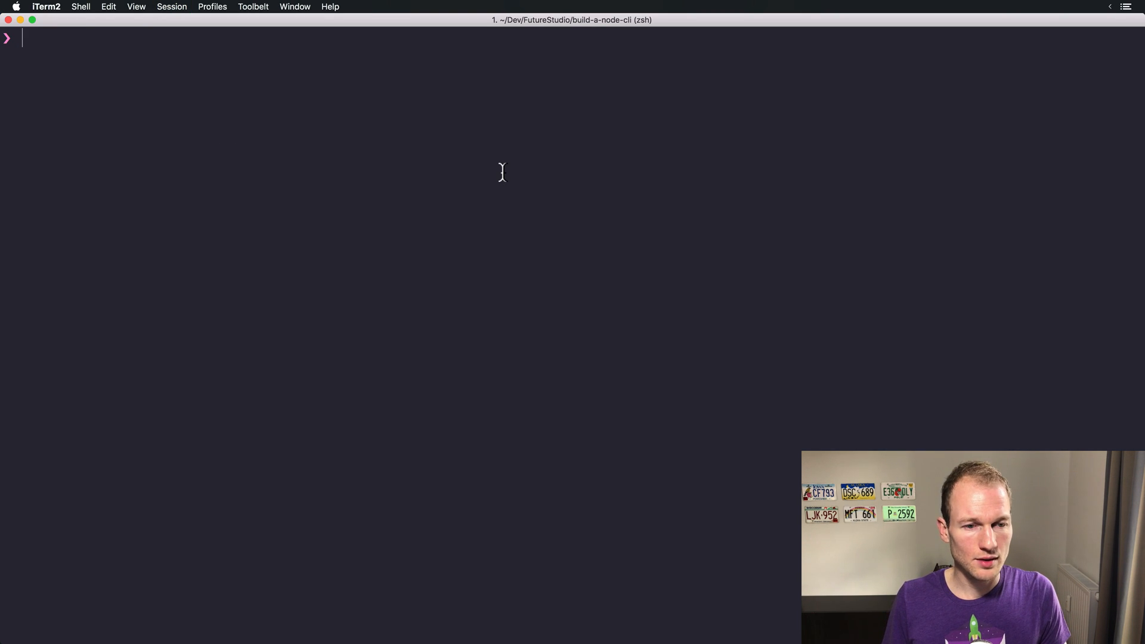
- Run node cli.js to list commands, then node cli.js package to print package.json
type("node cli.js")
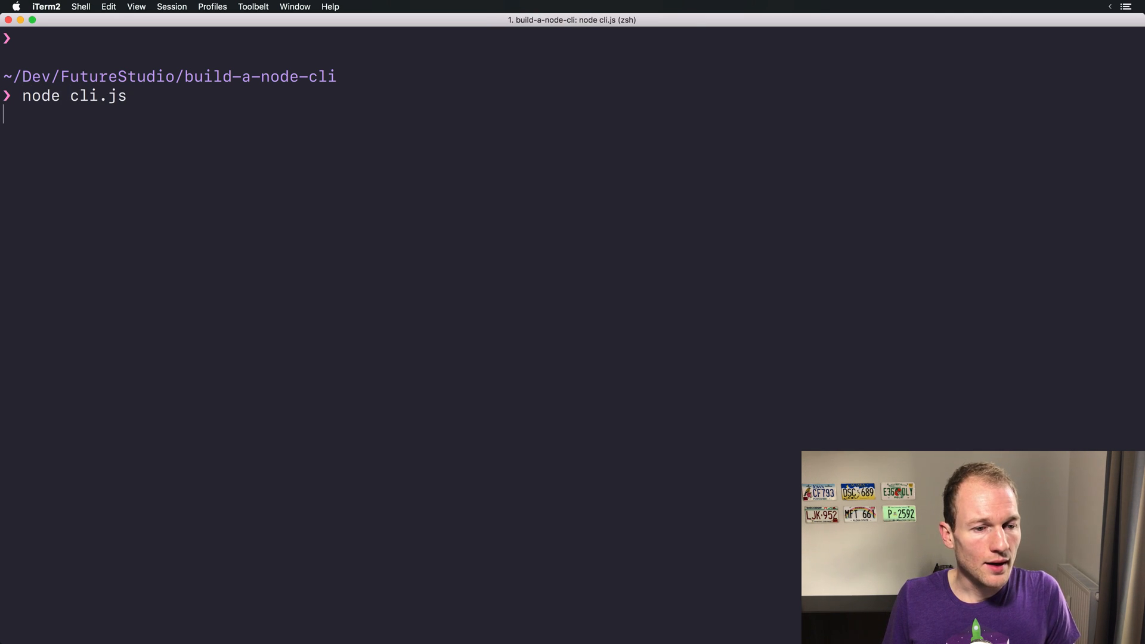
key("Return")
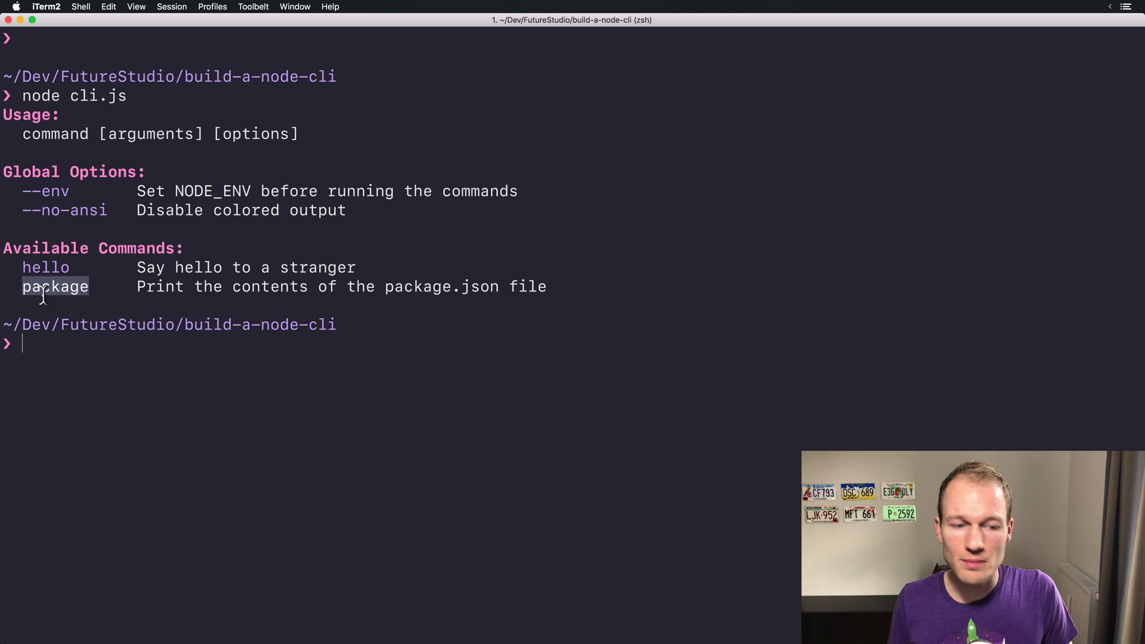
type("node cli.js package")
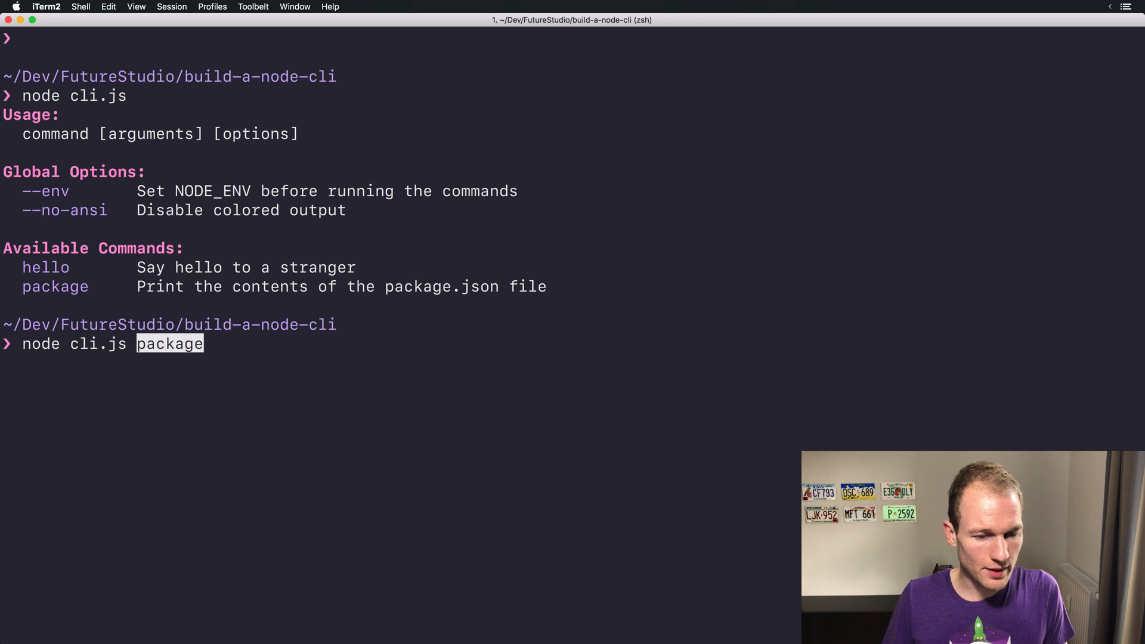
key("Return")
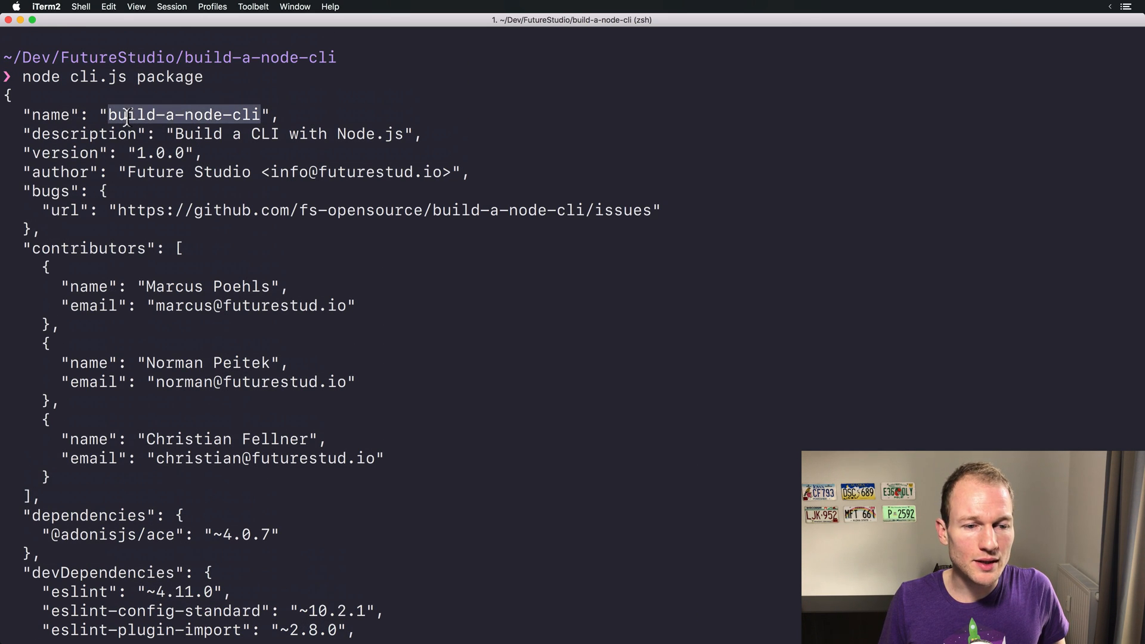
scroll("down", 3)
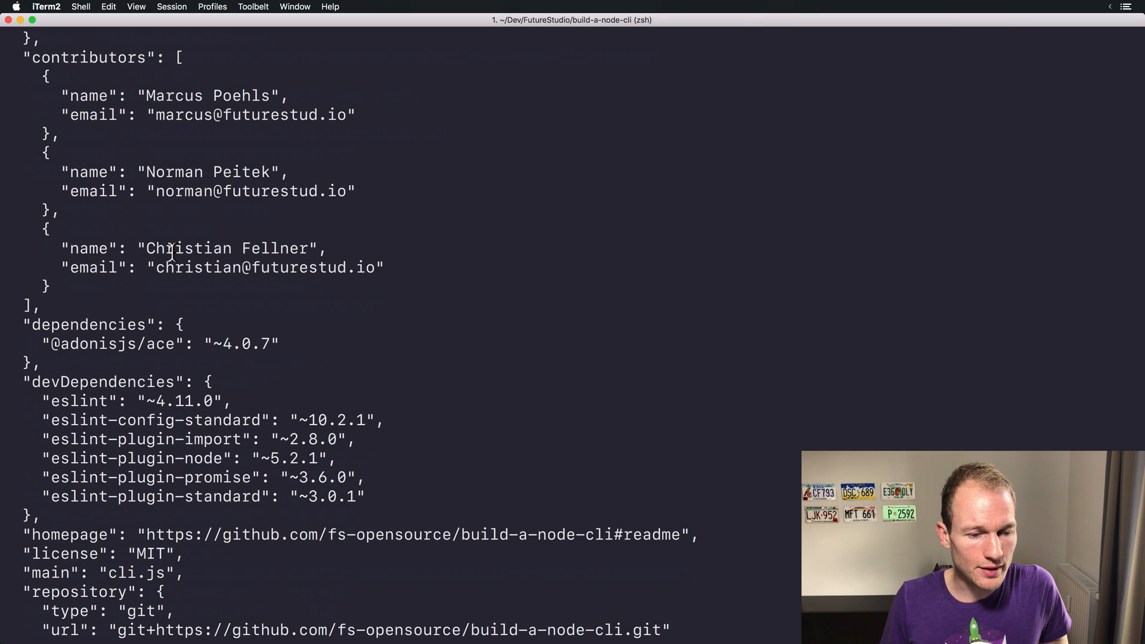
scroll("down", 3)
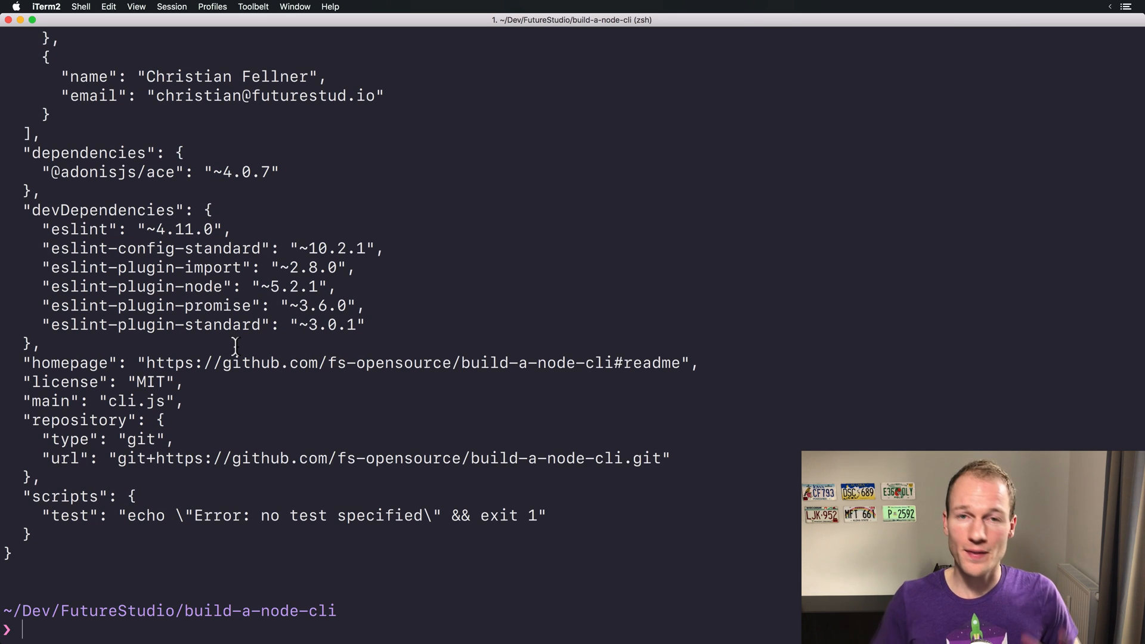
type("V")
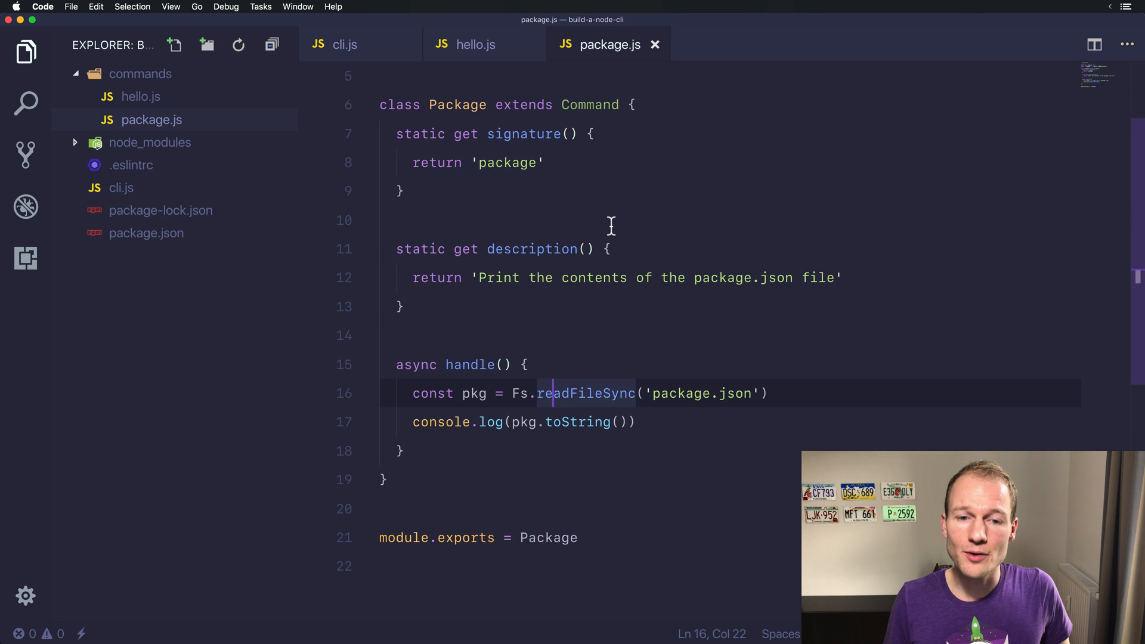
scroll("up", 3)
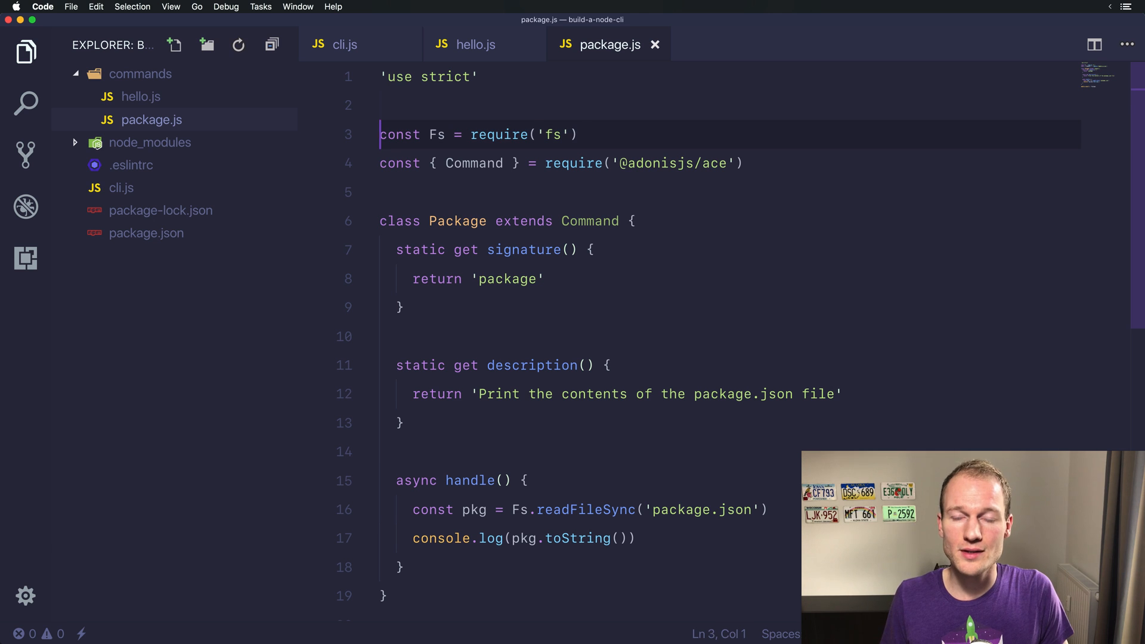
left_click(575, 134)
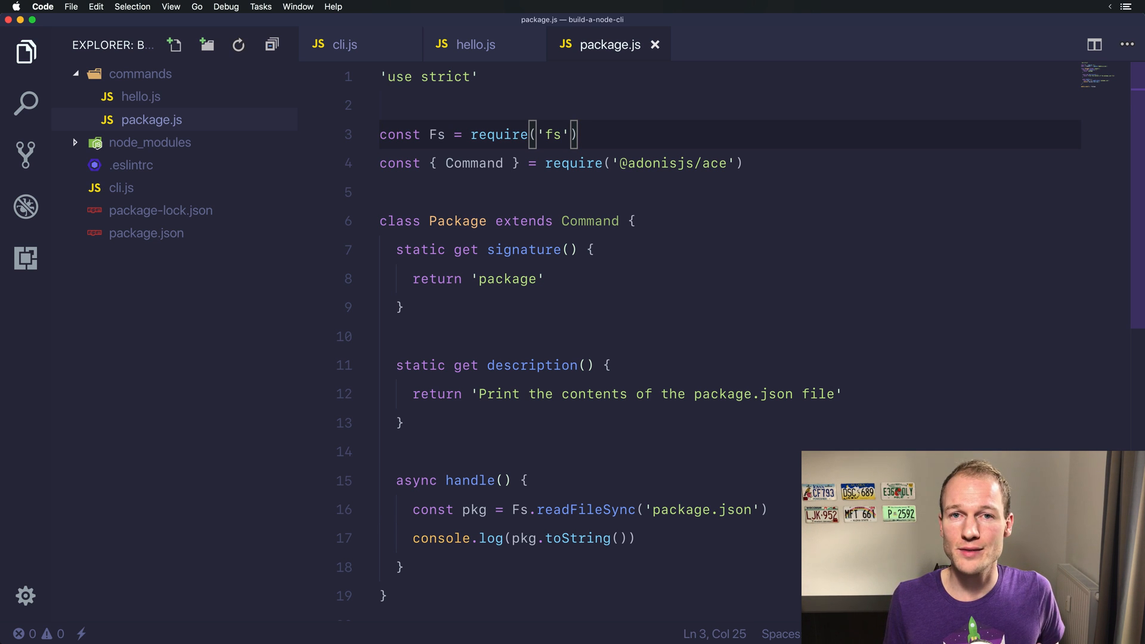